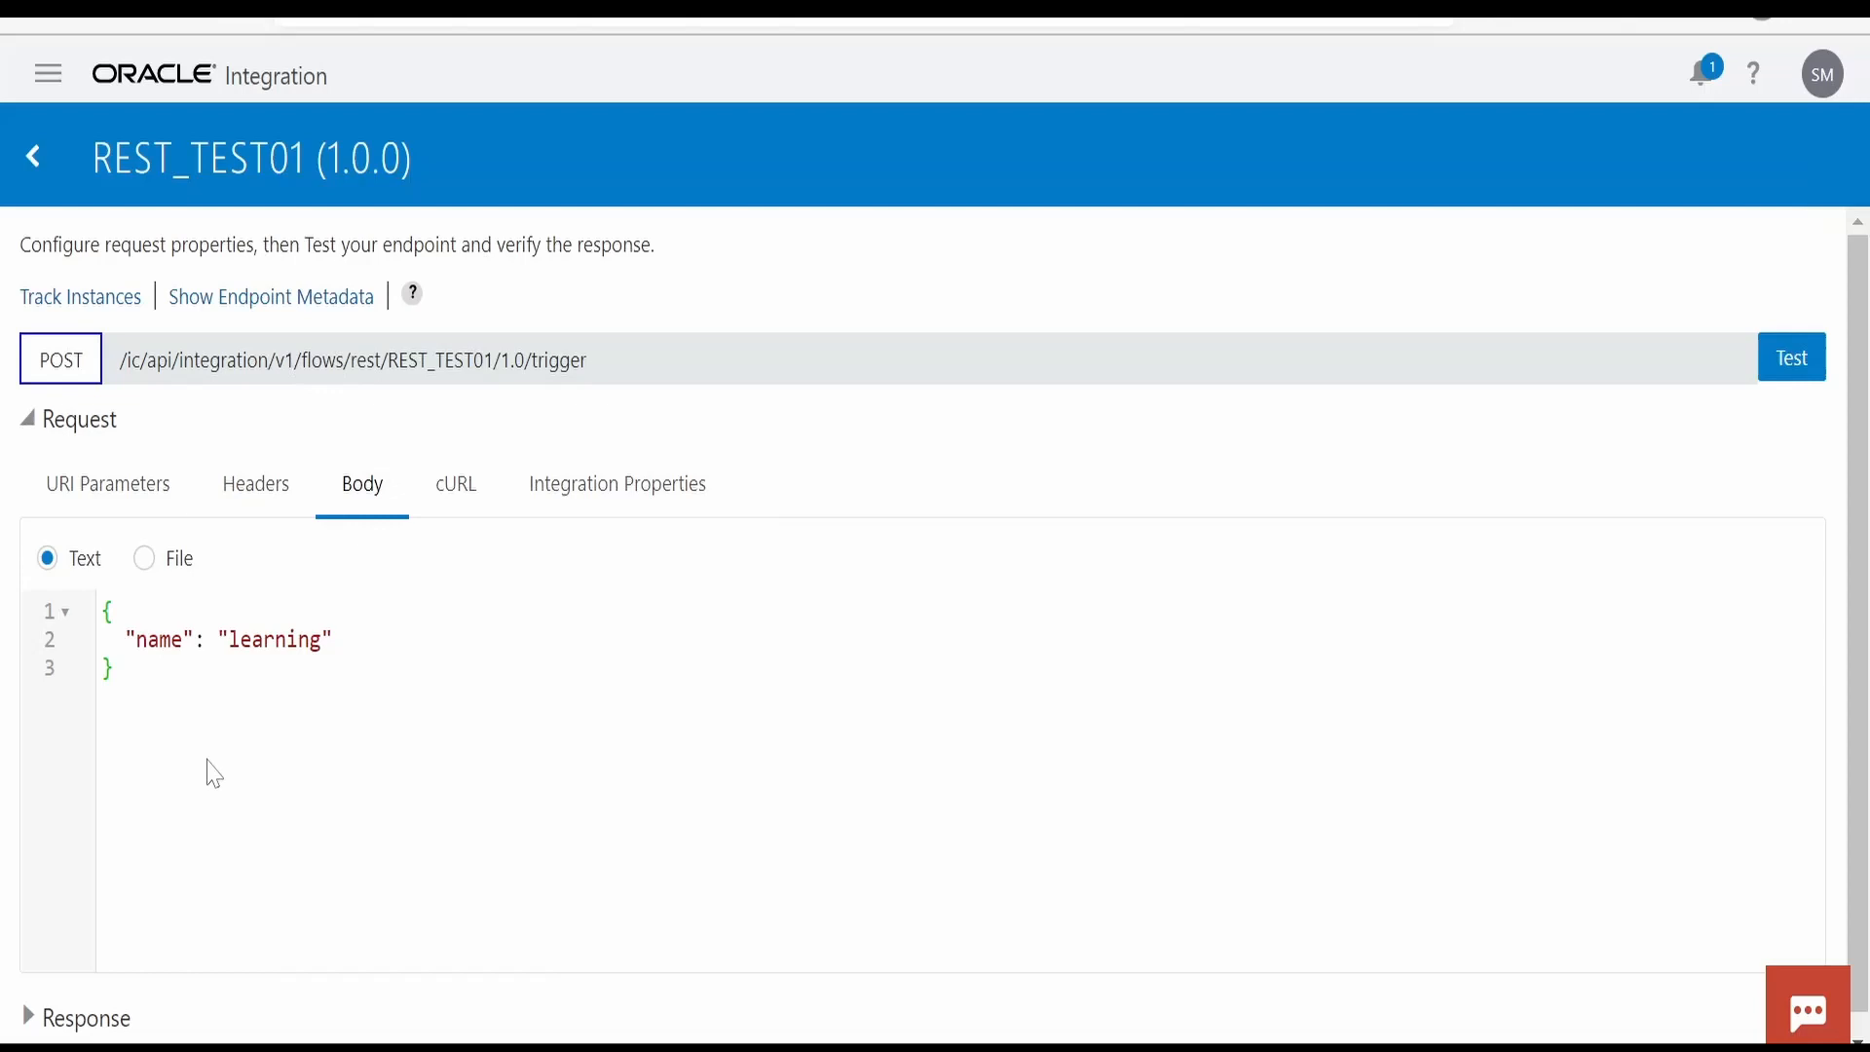
mouse_move(206, 197)
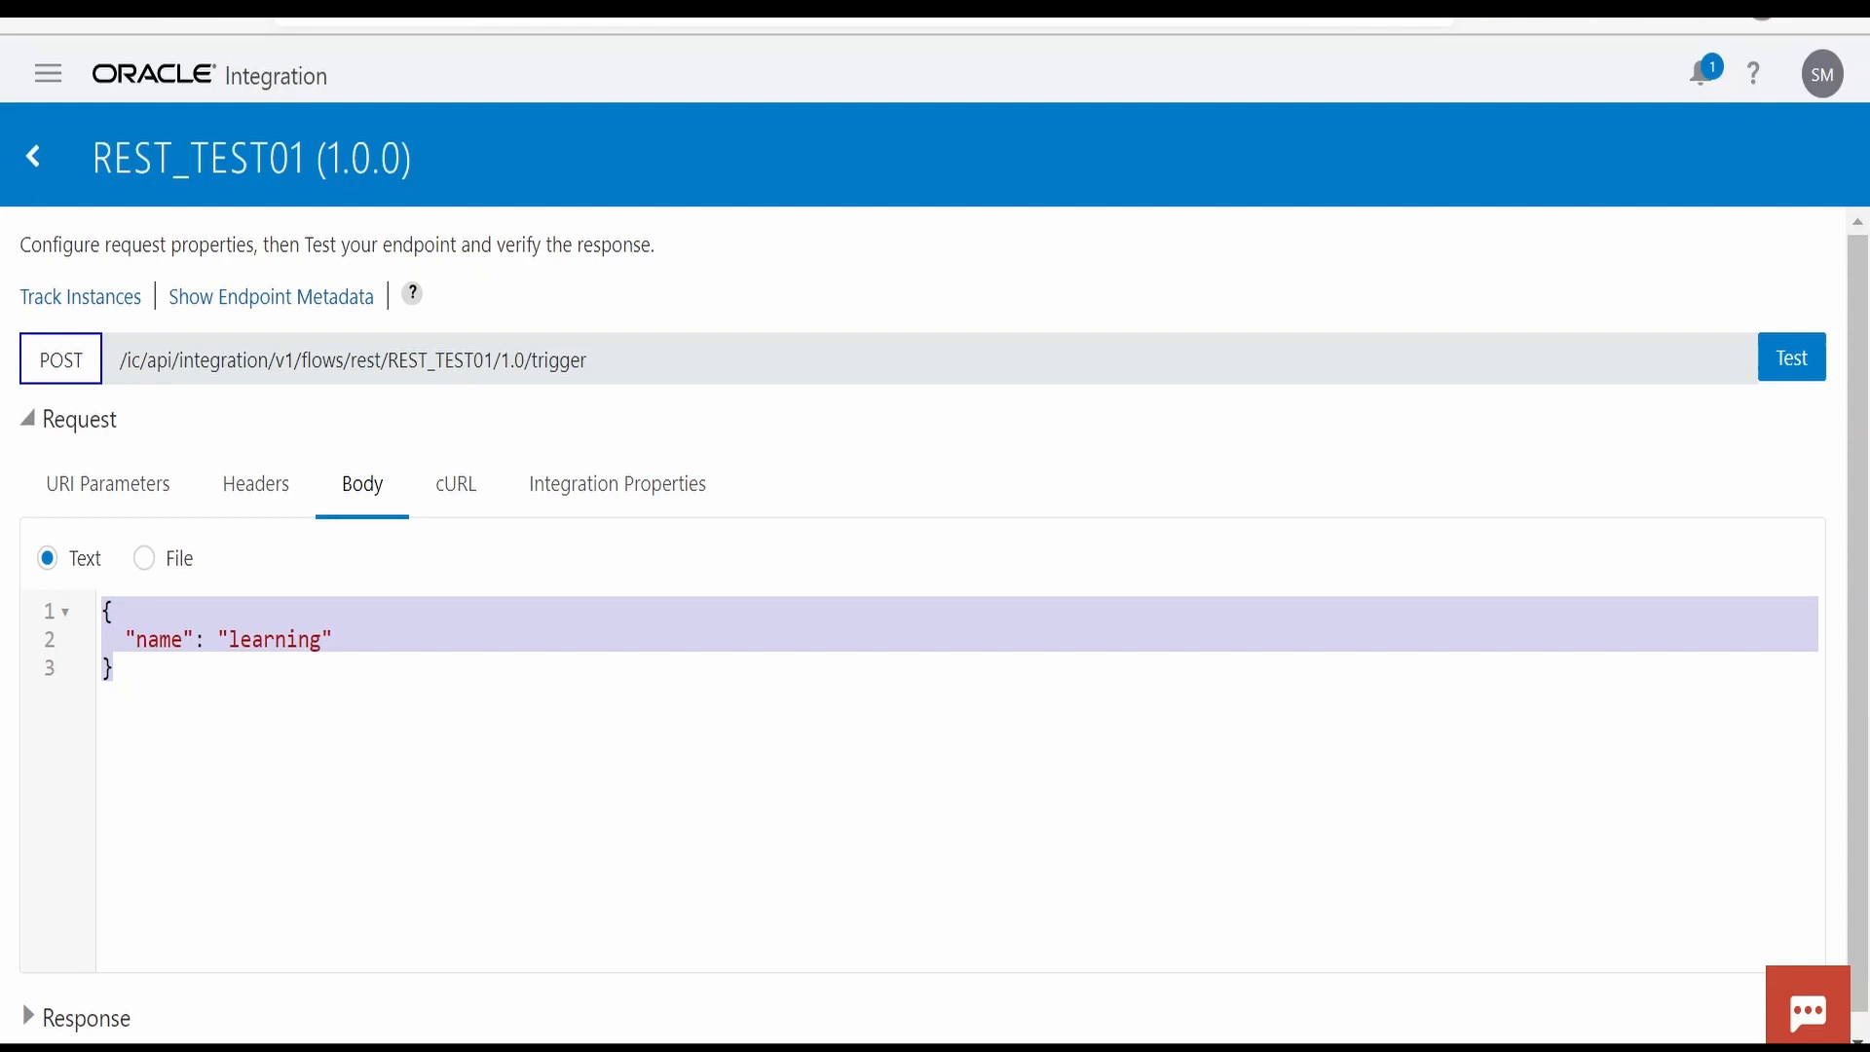
Run the REST_TEST01 endpoint test with the JSON body {"name": "learning"}.
click(1790, 357)
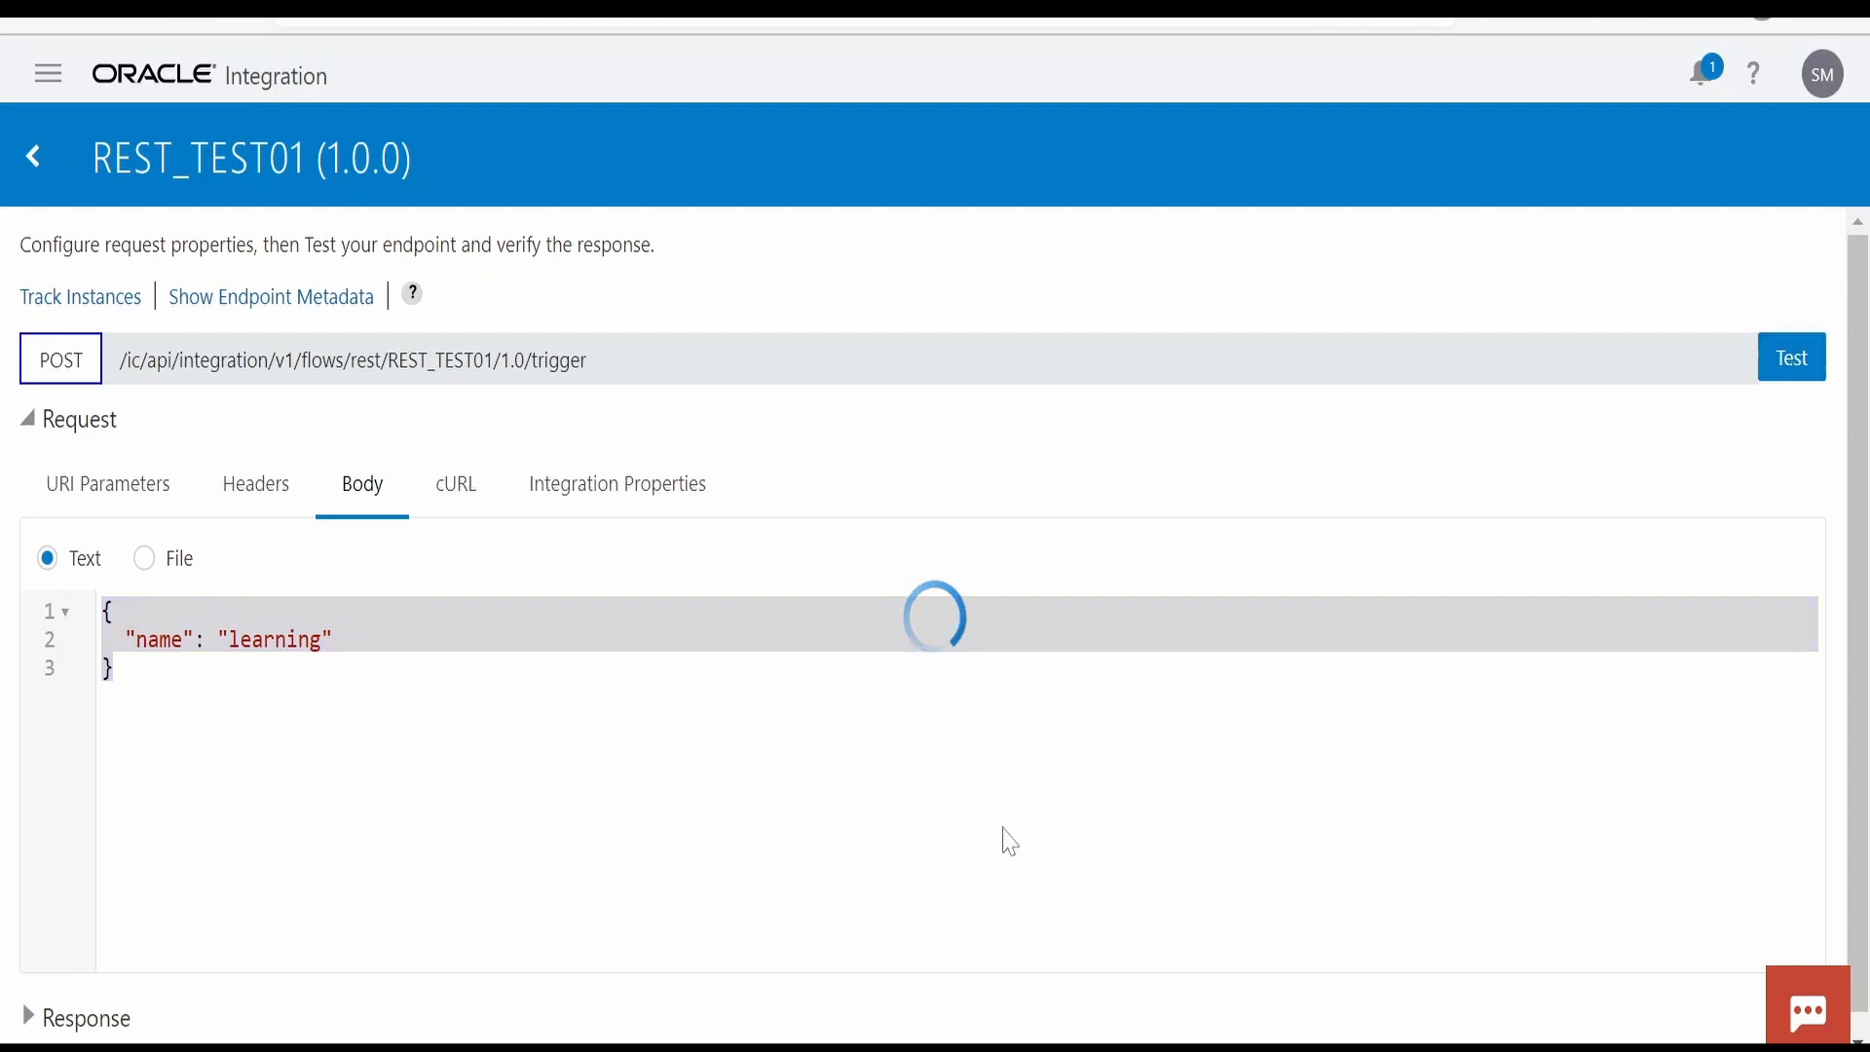
click(1792, 356)
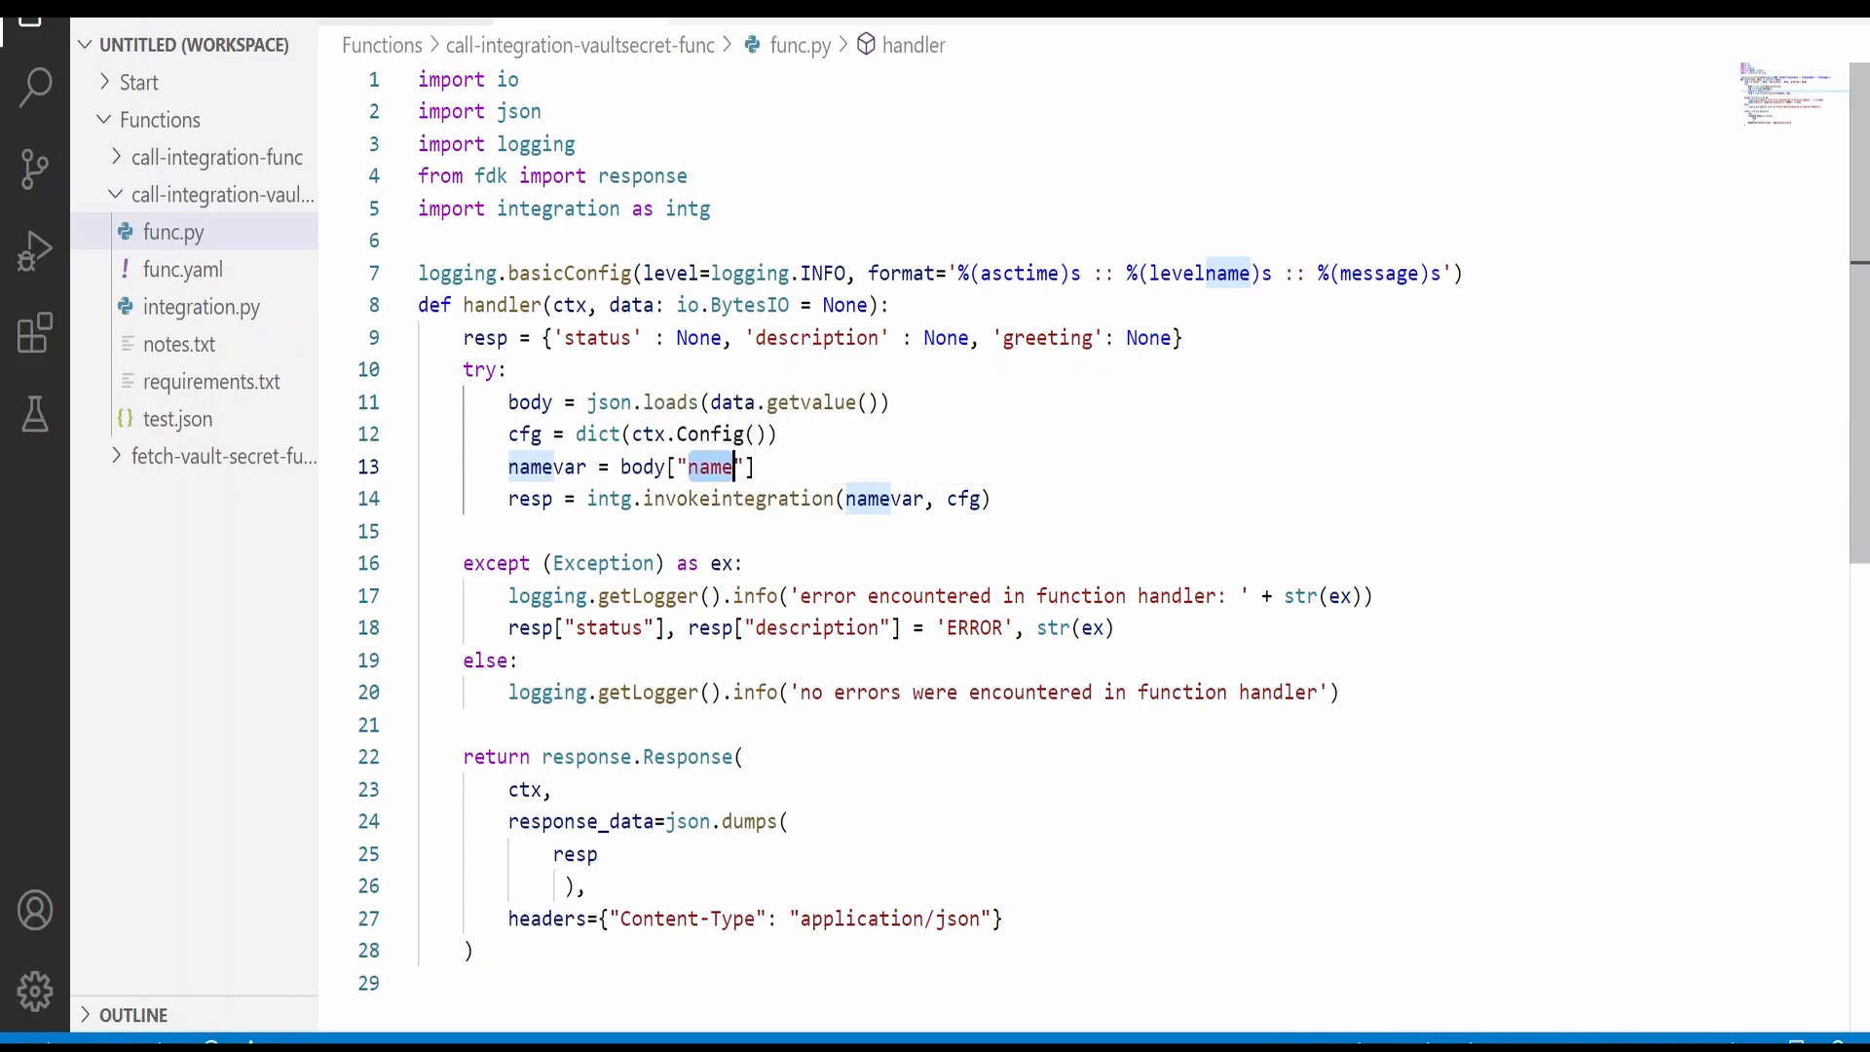
Switch from func.py to integration.py, which posts the name to the REST_TEST01 endpoint.
click(200, 305)
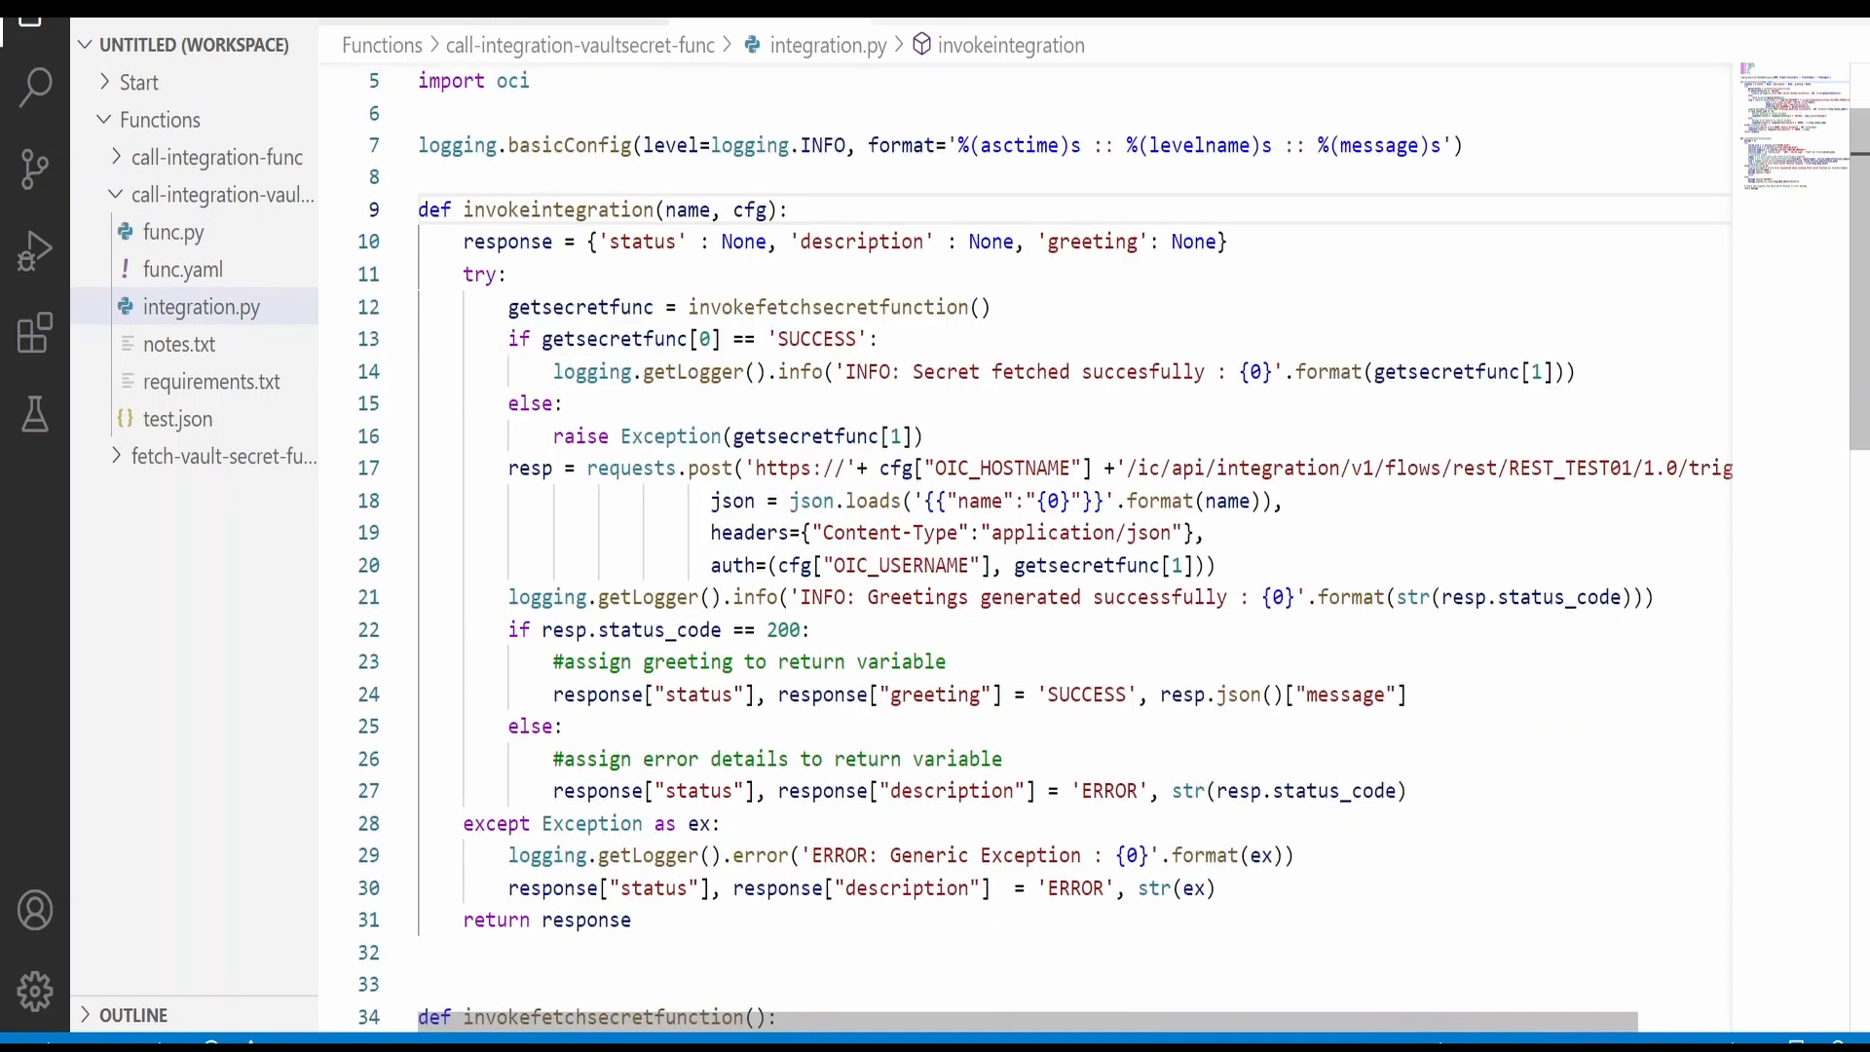
triple_click(748, 306)
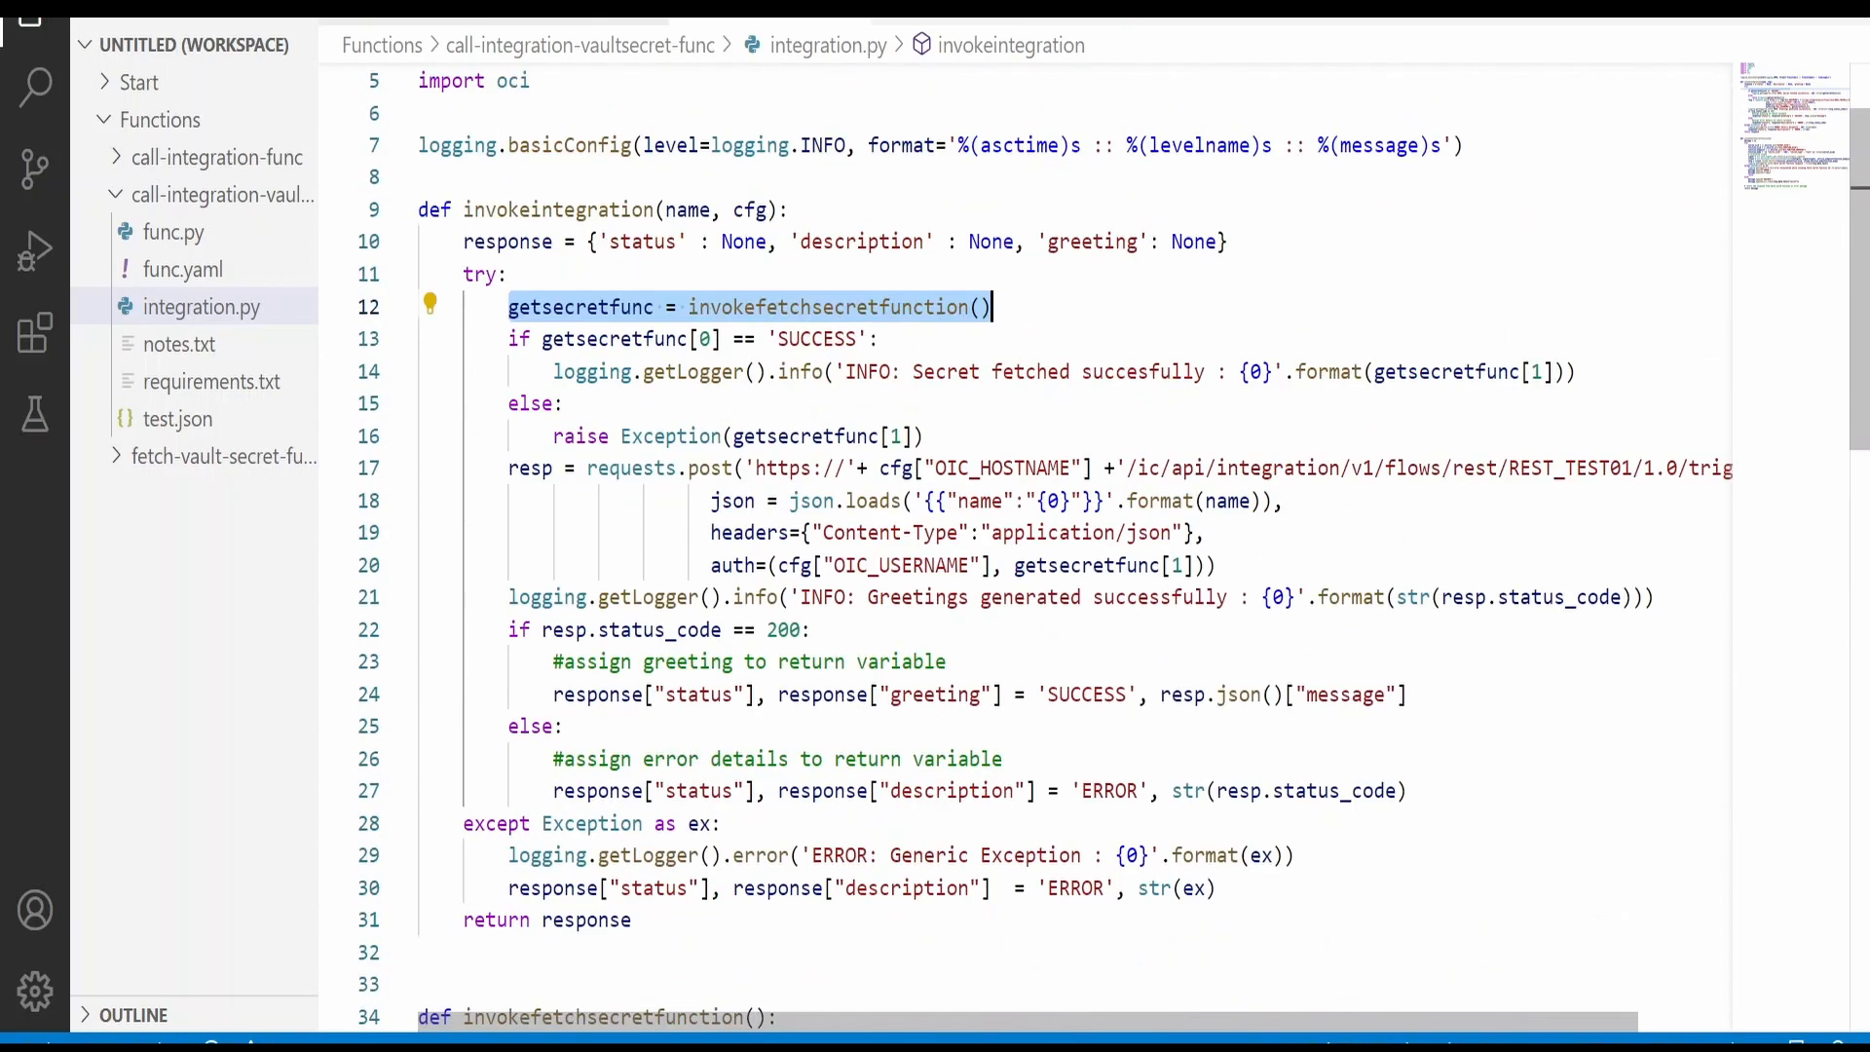
scroll(down, 3)
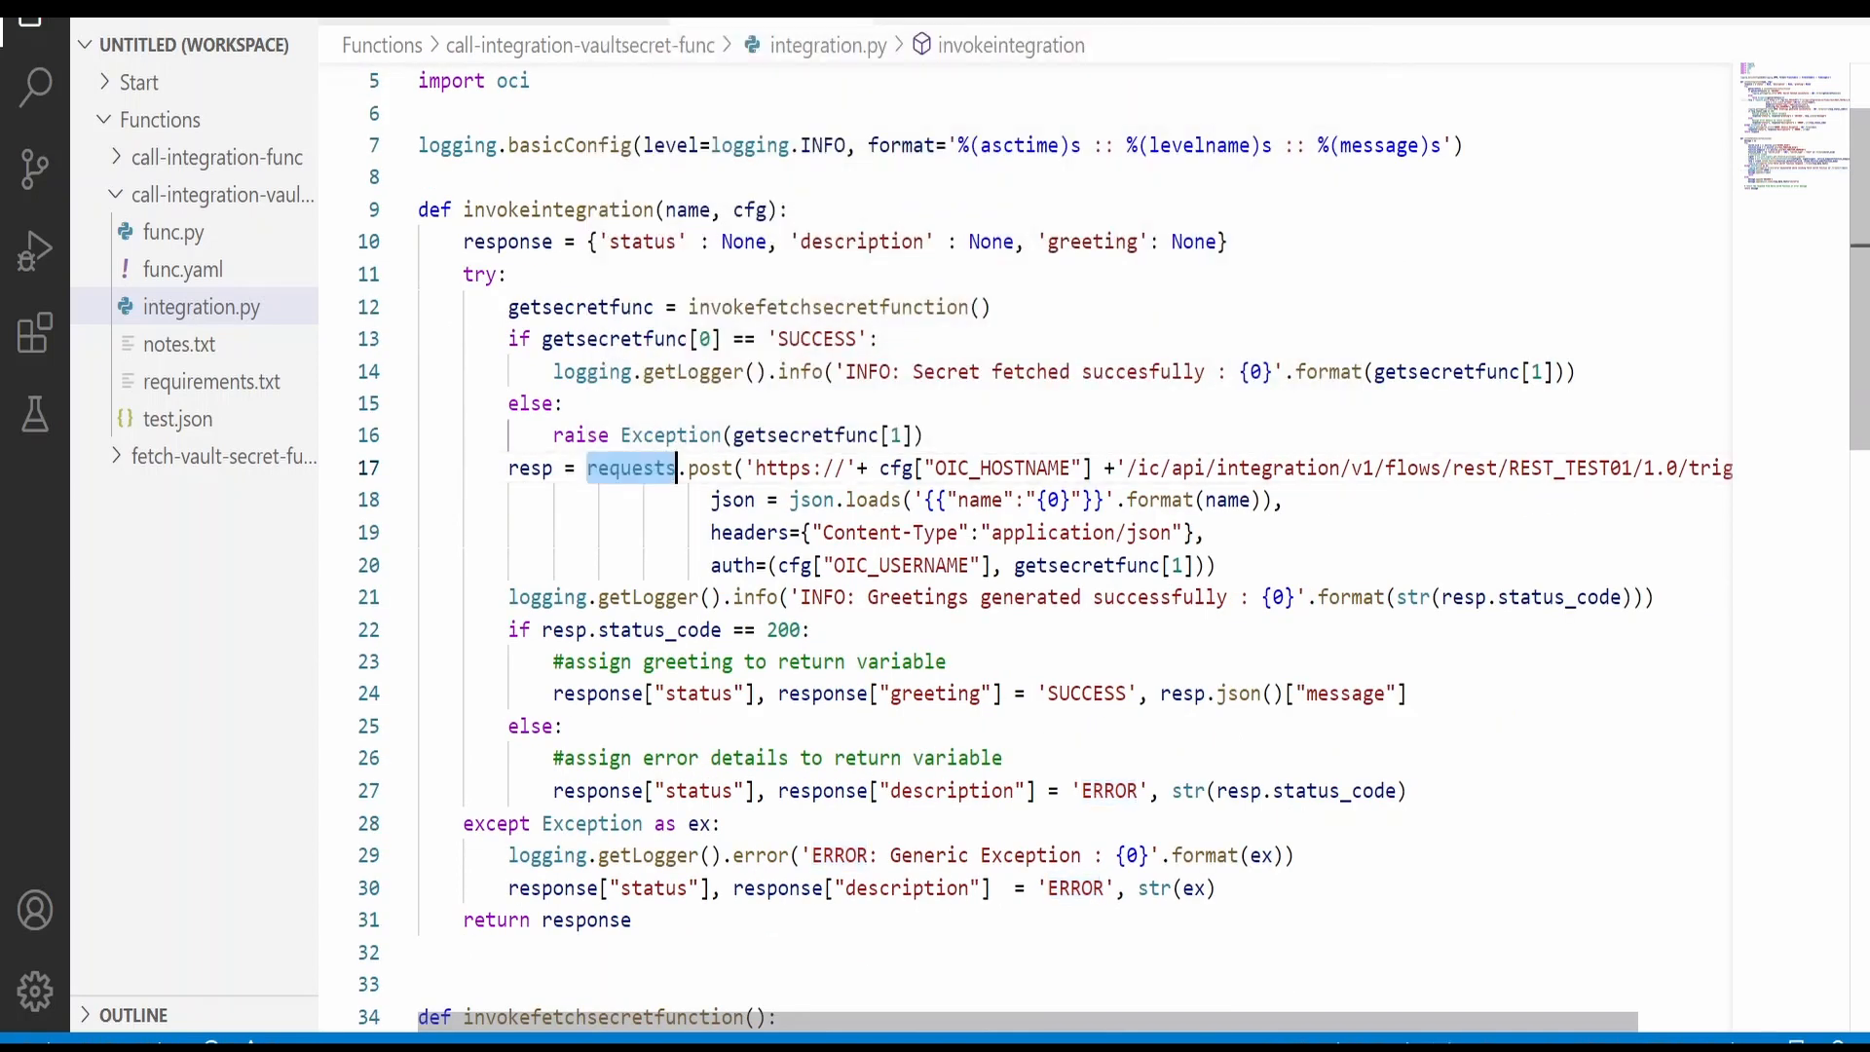
double_click(707, 467)
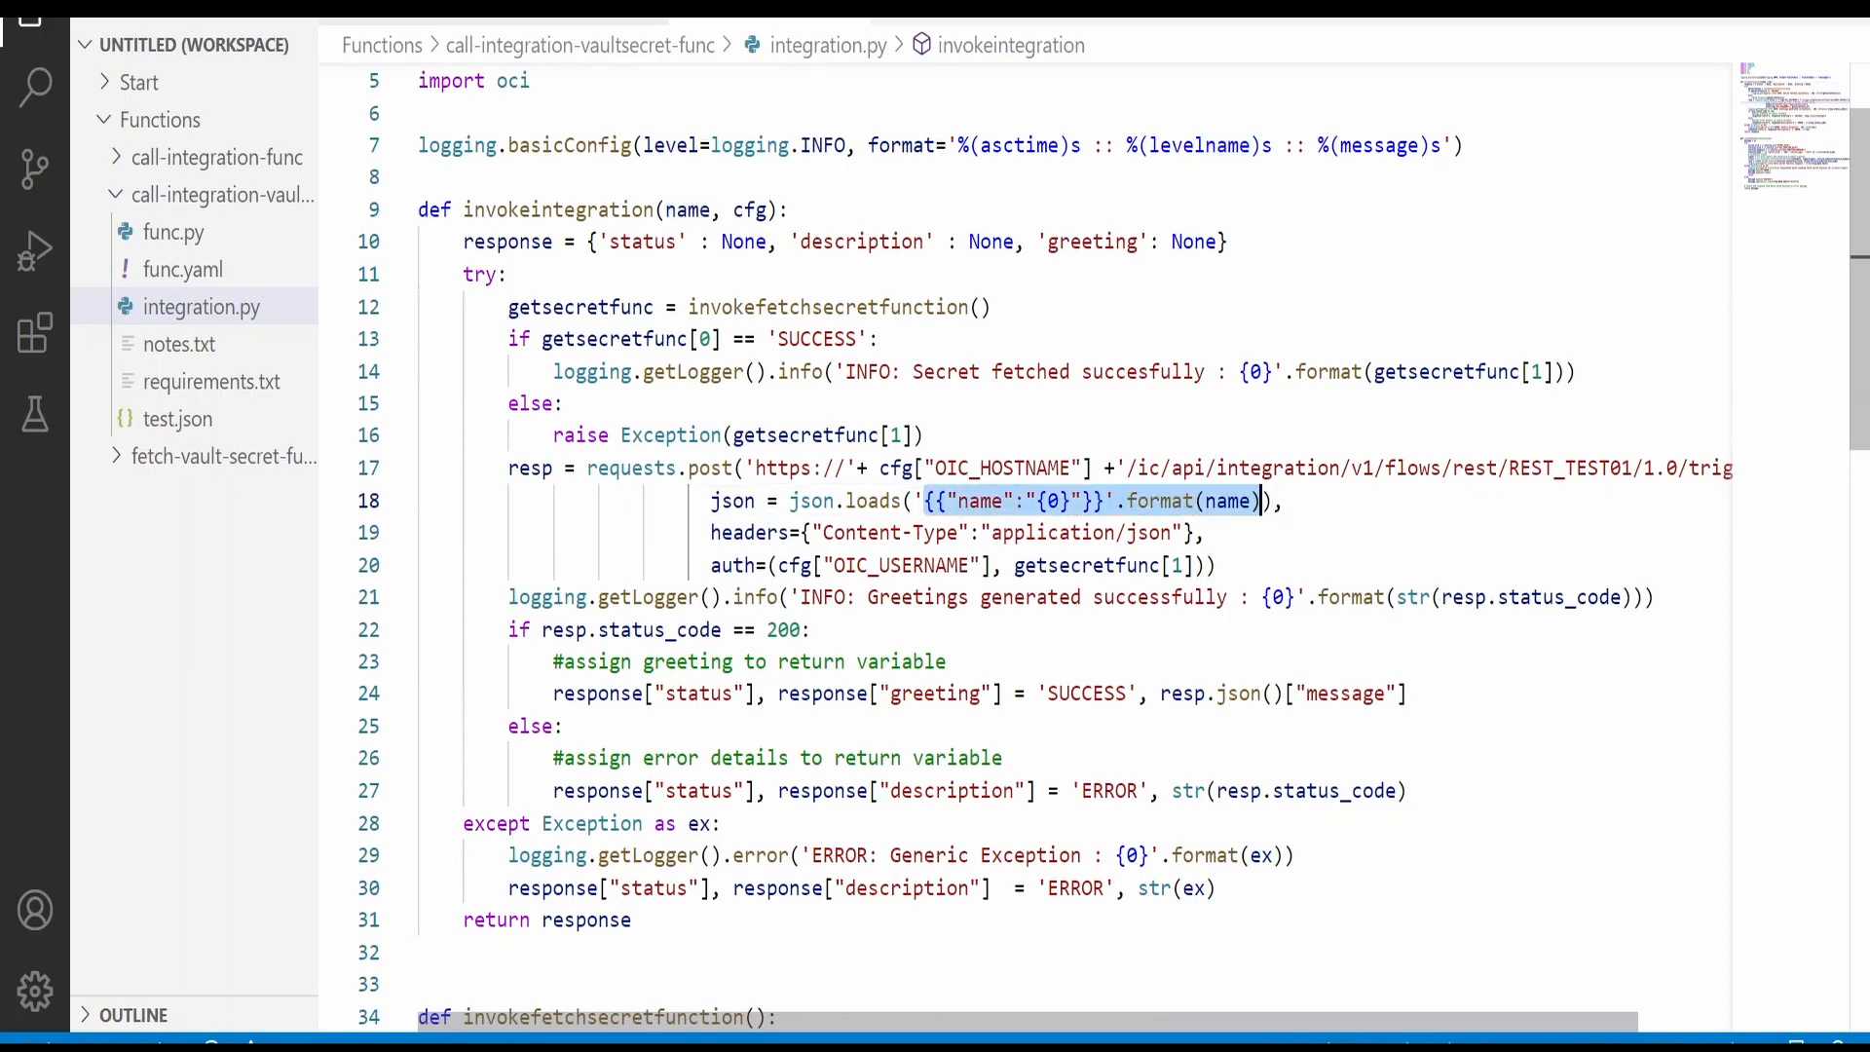
scroll(down, 3)
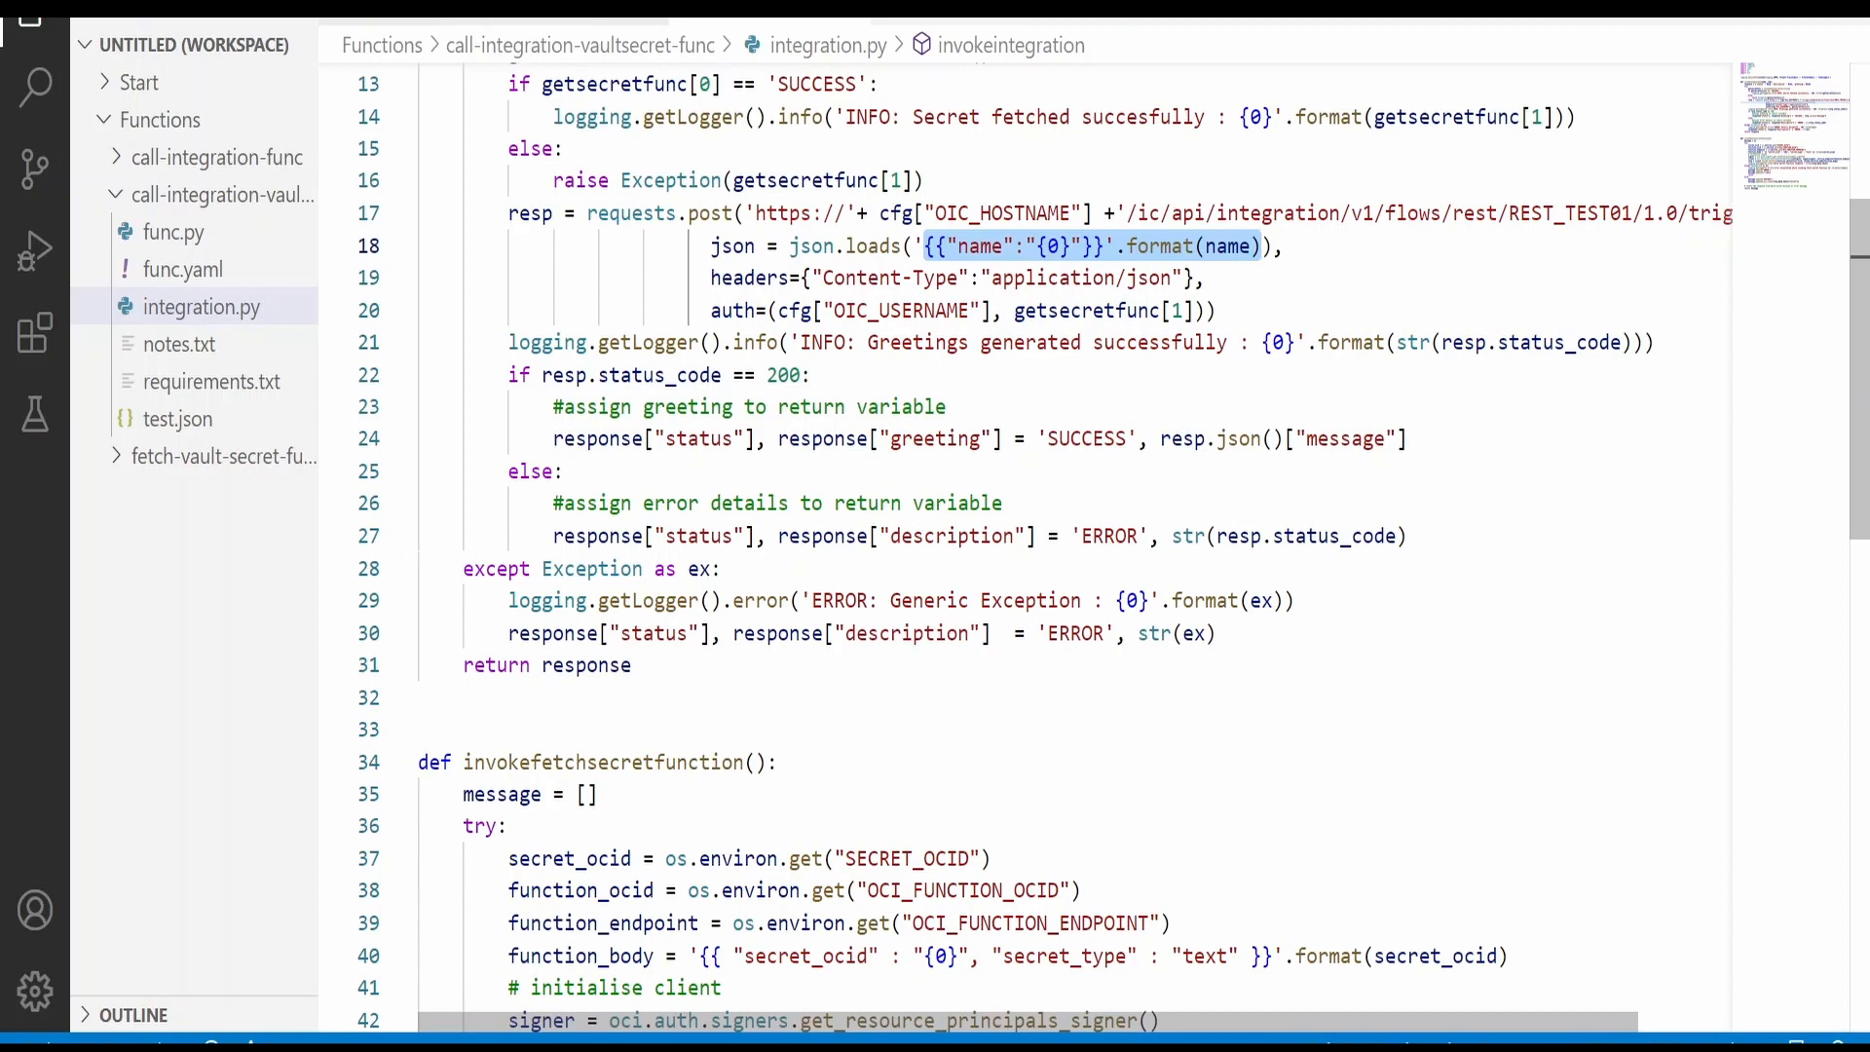
scroll(down, 3)
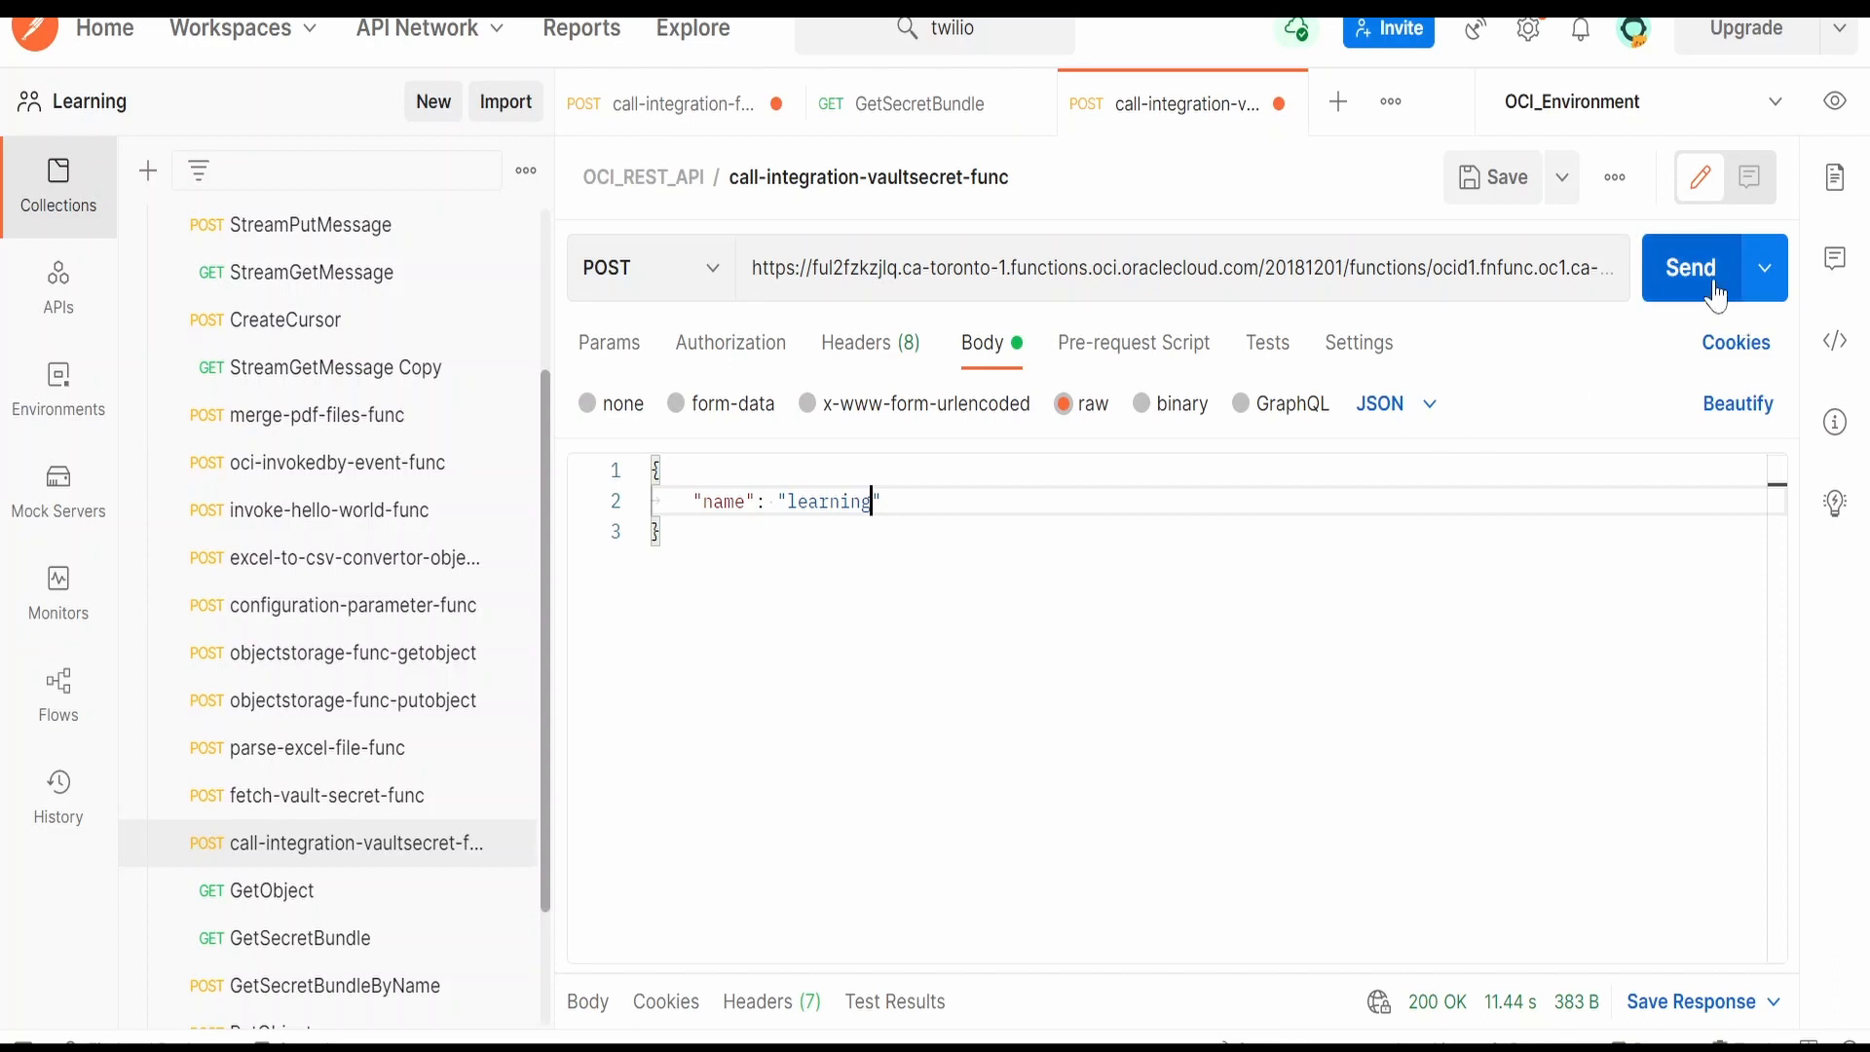
Send the request with name learning for a greeting, then with an empty body for an "Expecting value" error.
click(1691, 267)
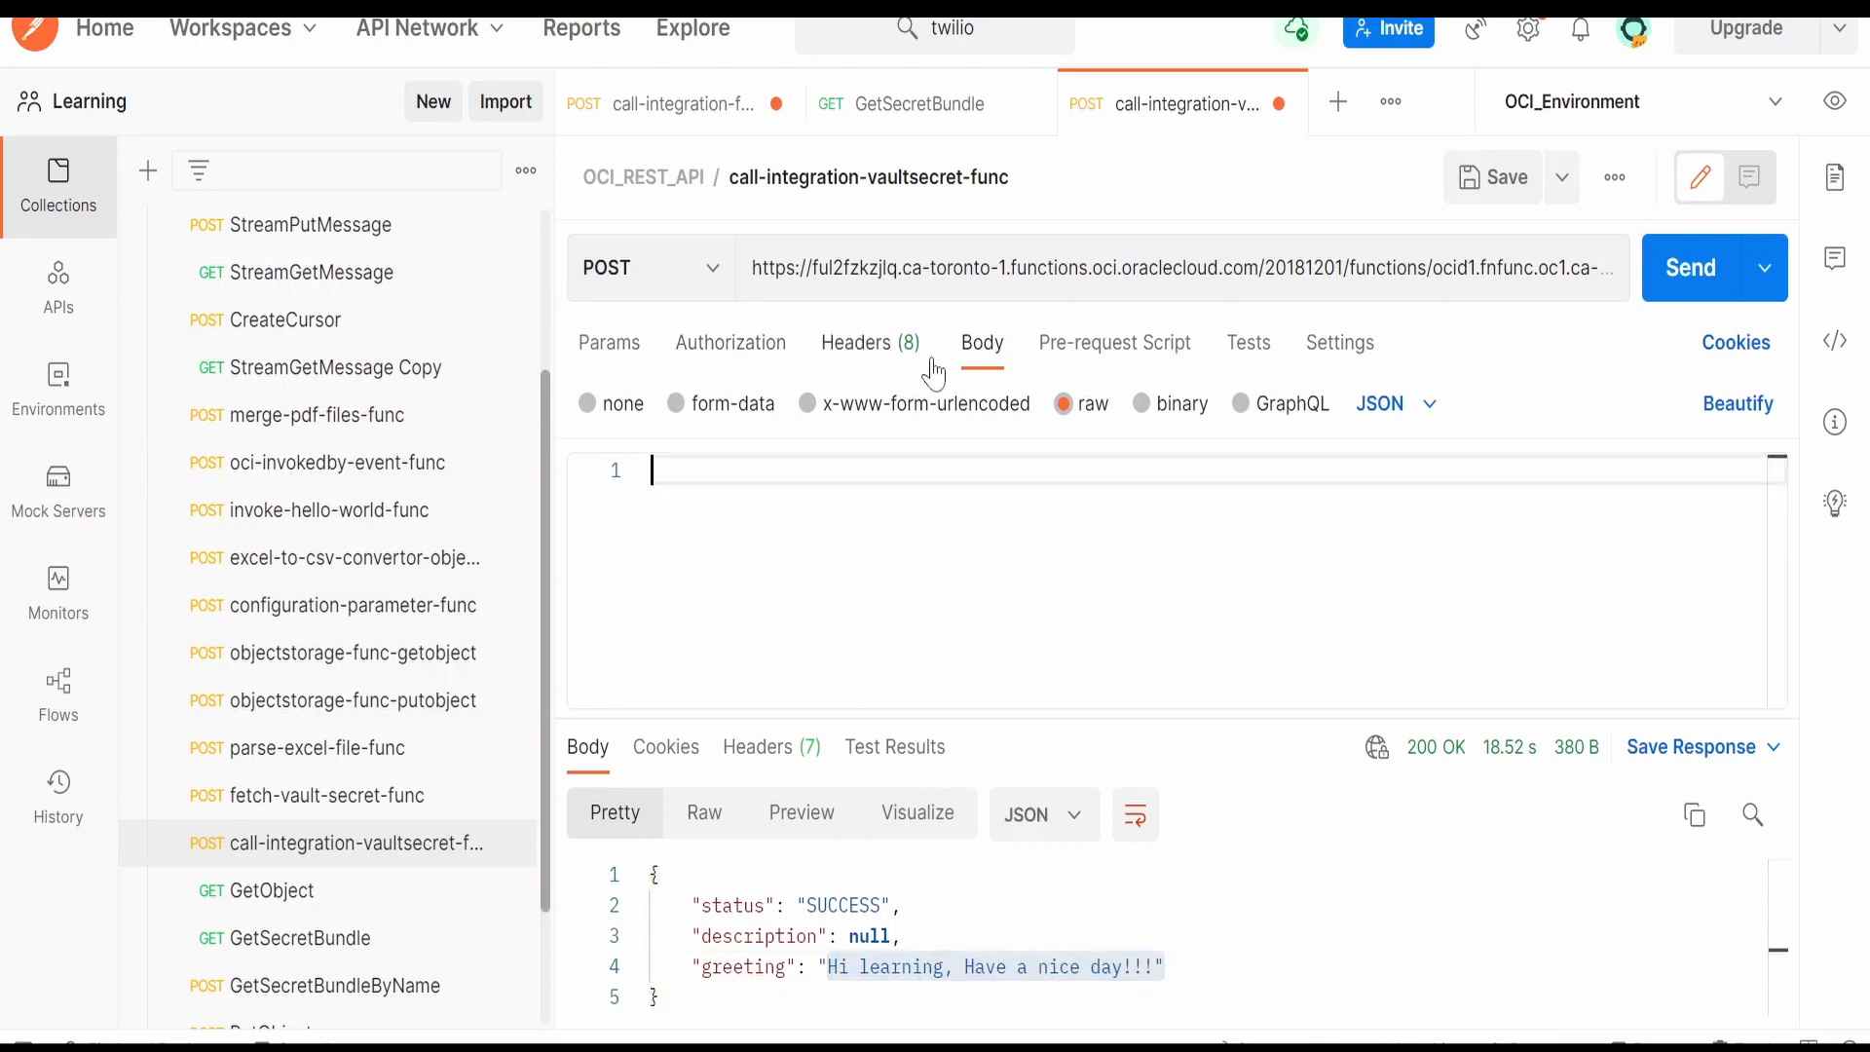
click(1689, 266)
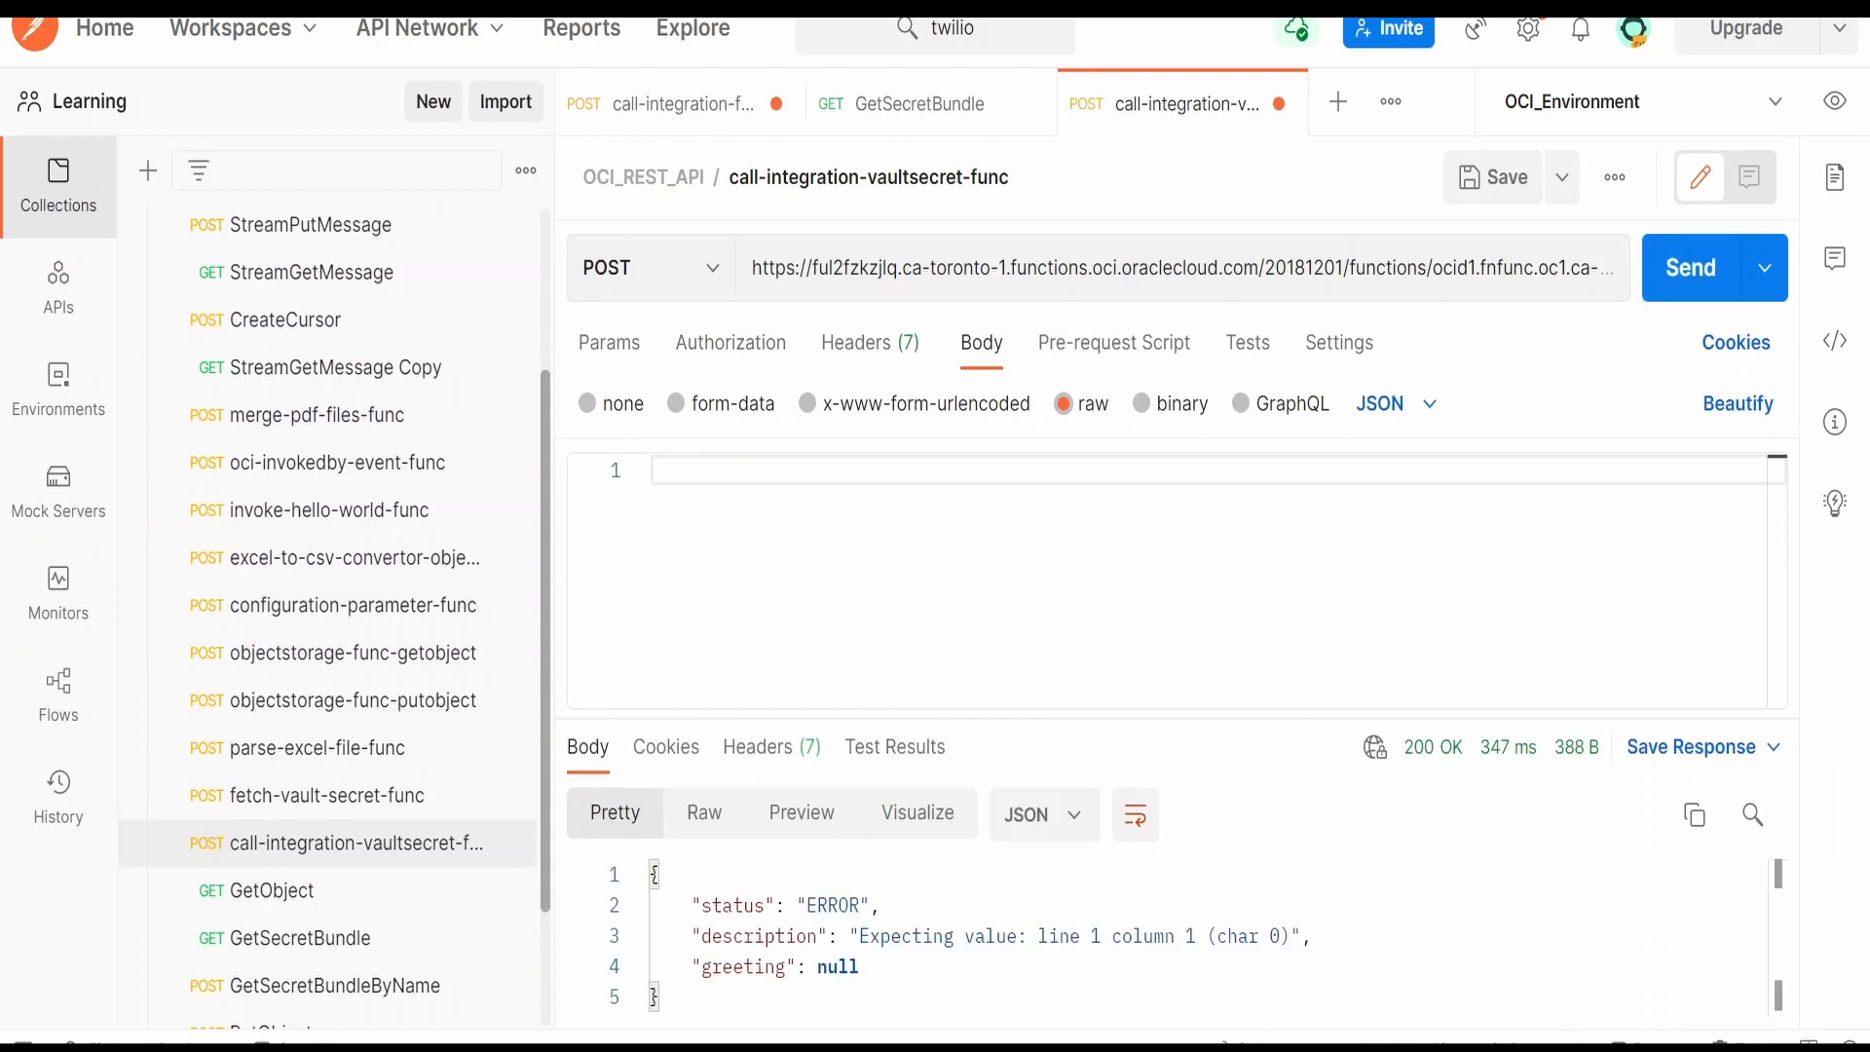